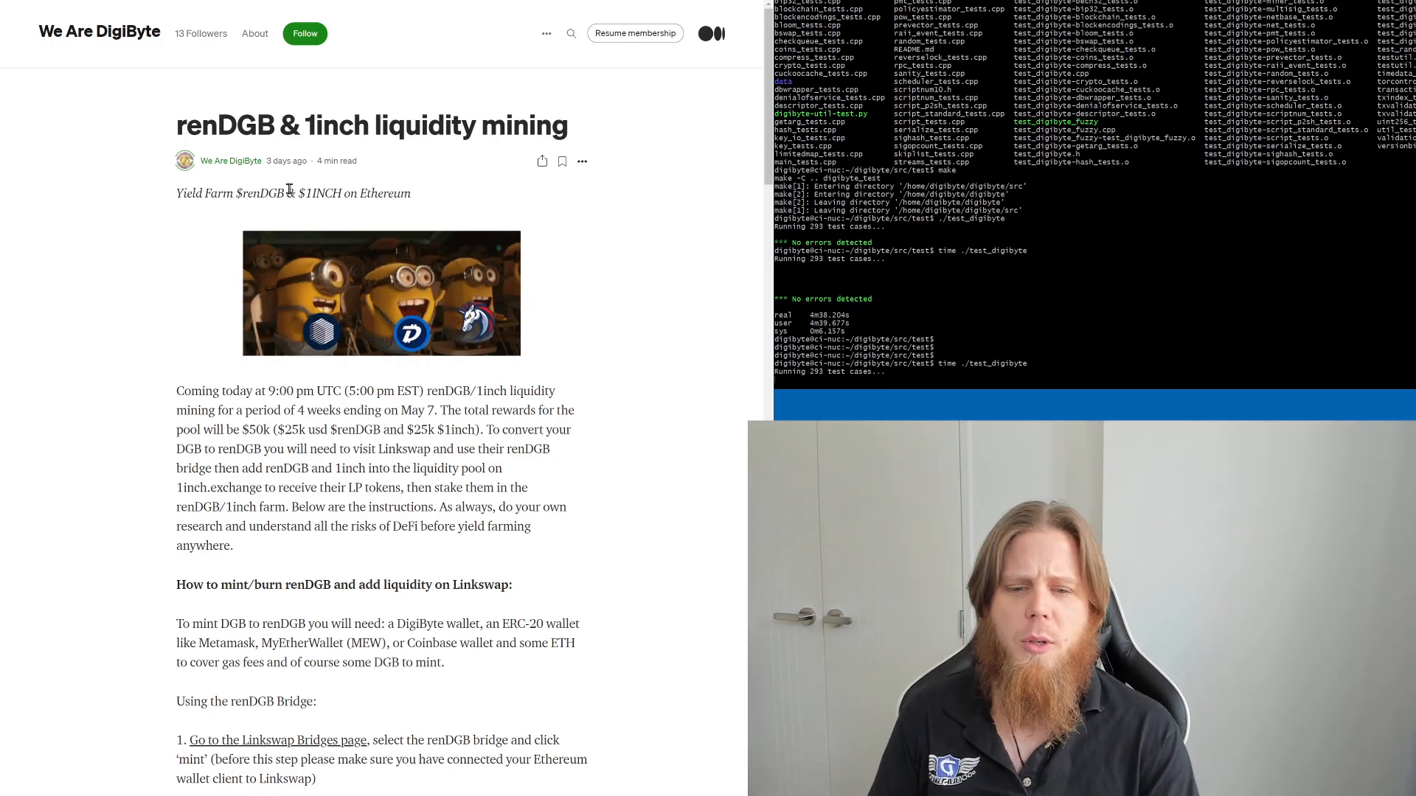
{"action": "scroll", "scroll_direction": "down", "scroll_amount": 3}
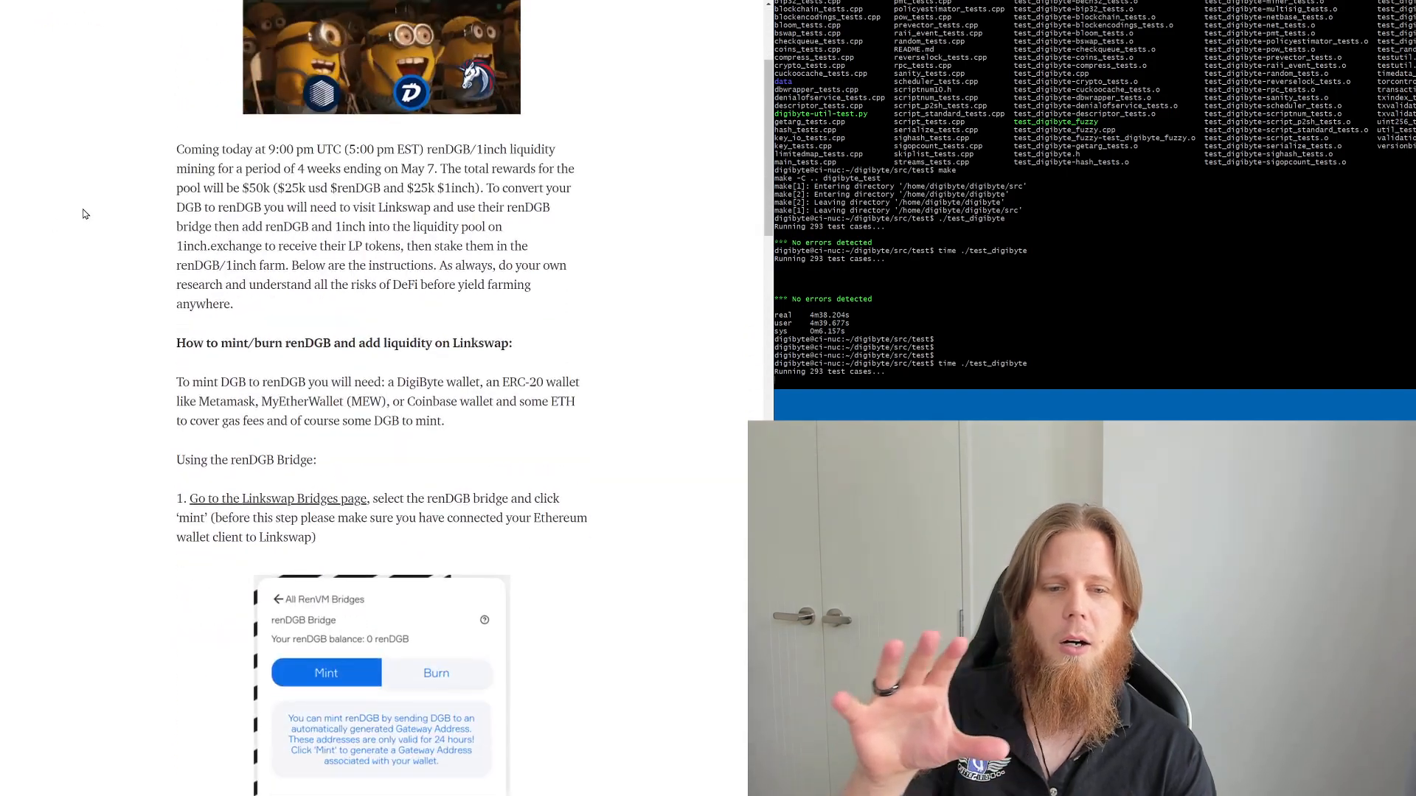
{"action": "scroll", "scroll_direction": "down", "scroll_amount": 3}
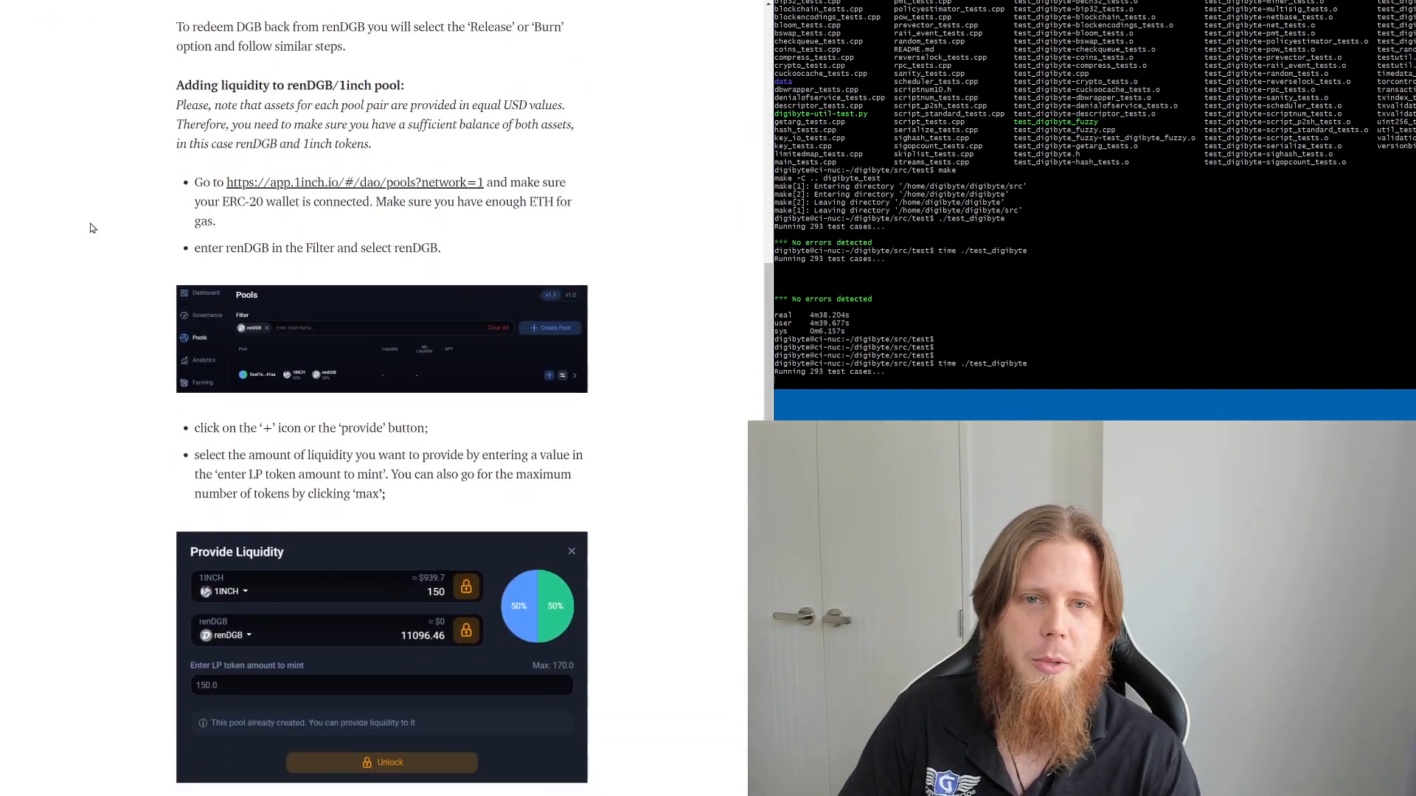
{"action": "scroll", "scroll_direction": "down", "scroll_amount": 3}
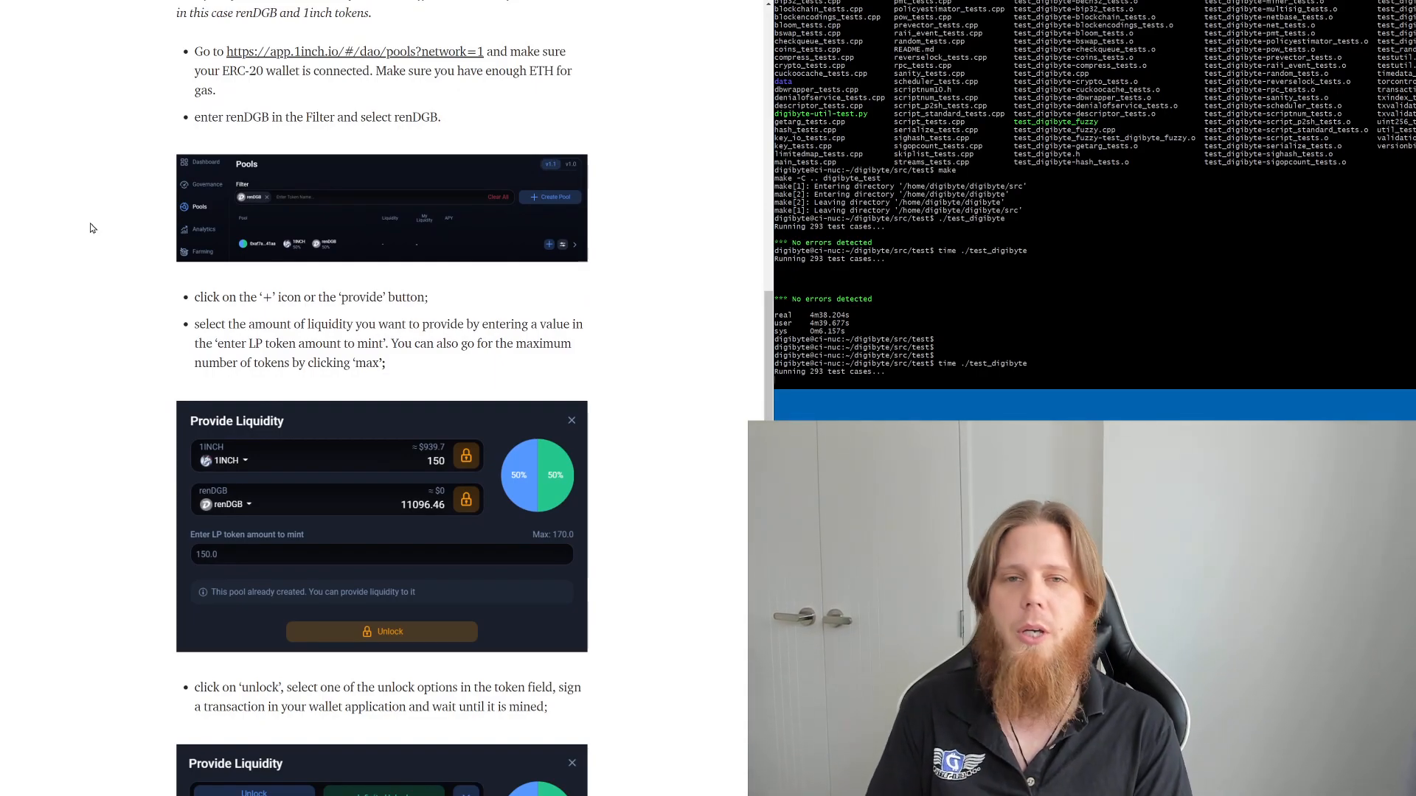
{"action": "scroll", "scroll_direction": "down", "scroll_amount": 3}
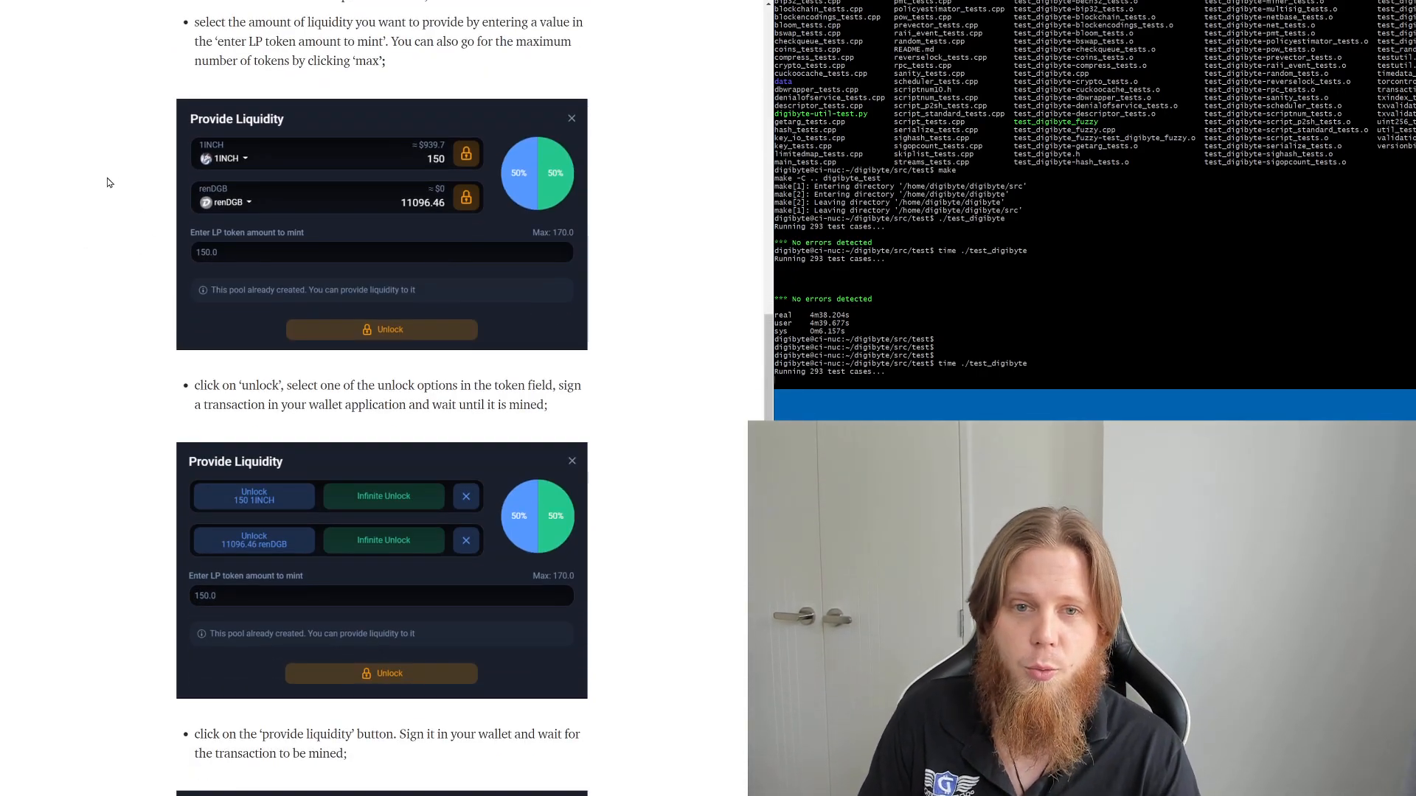
{"action": "scroll", "scroll_direction": "down", "scroll_amount": 3}
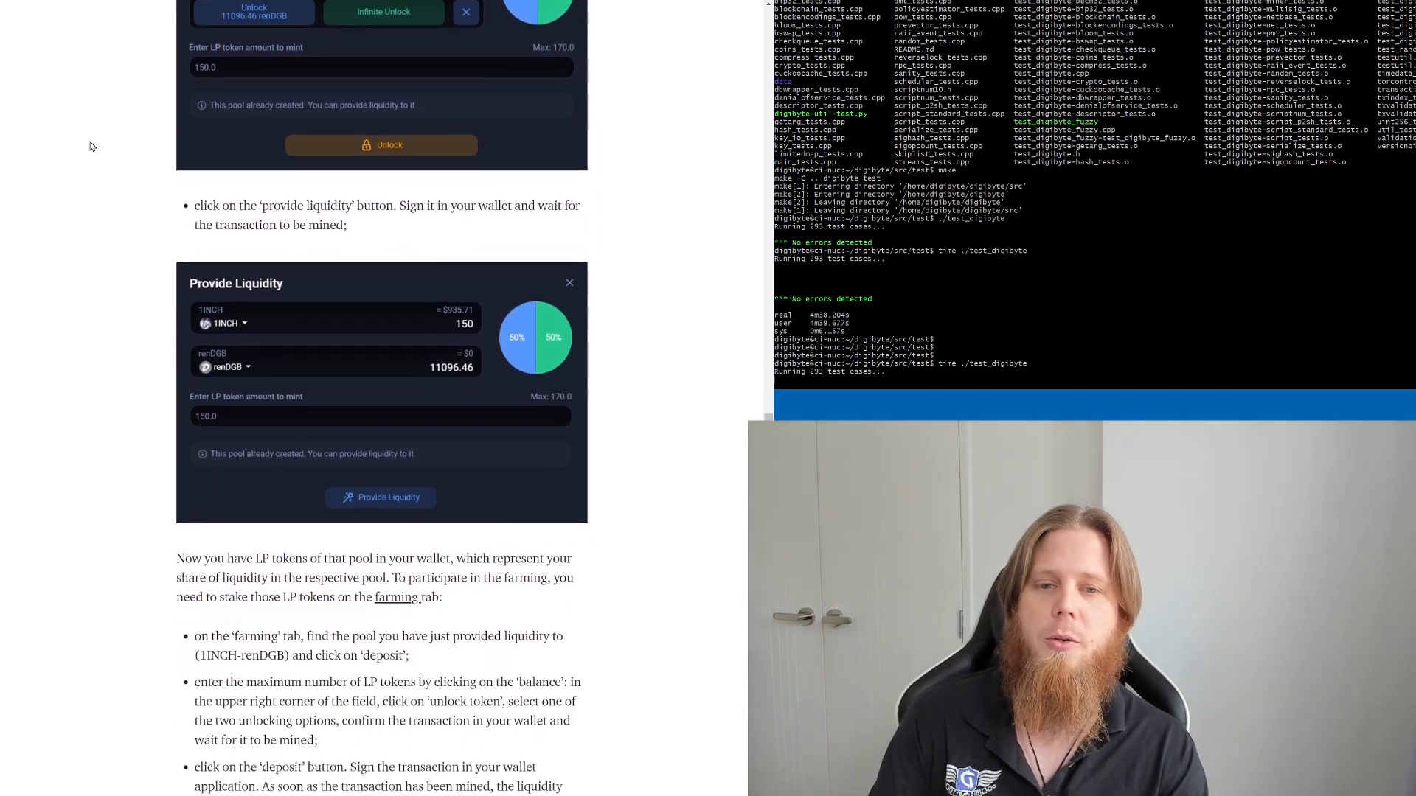
{"action": "scroll", "scroll_direction": "down", "scroll_amount": 3}
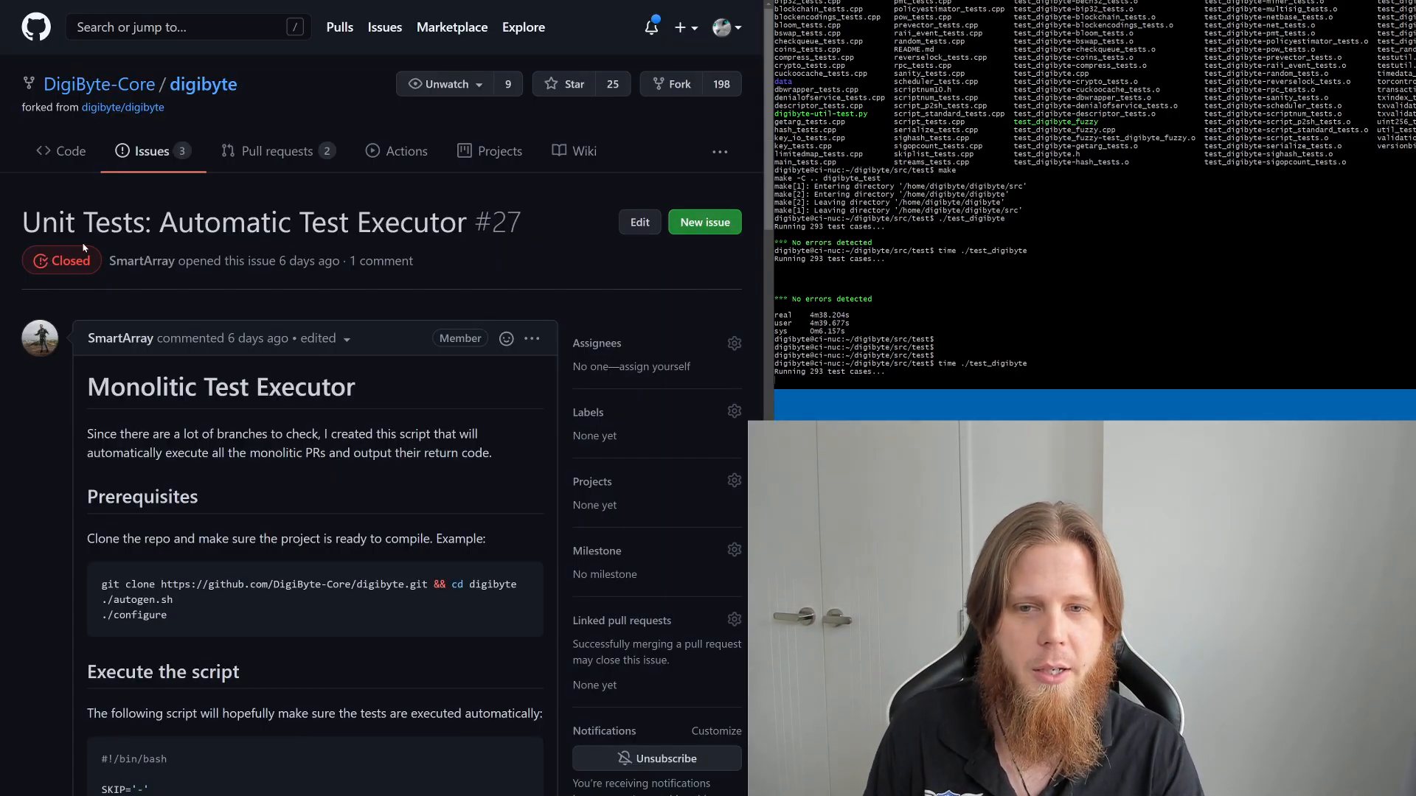
{"action": "mouse_move", "coordinate": [320, 243]}
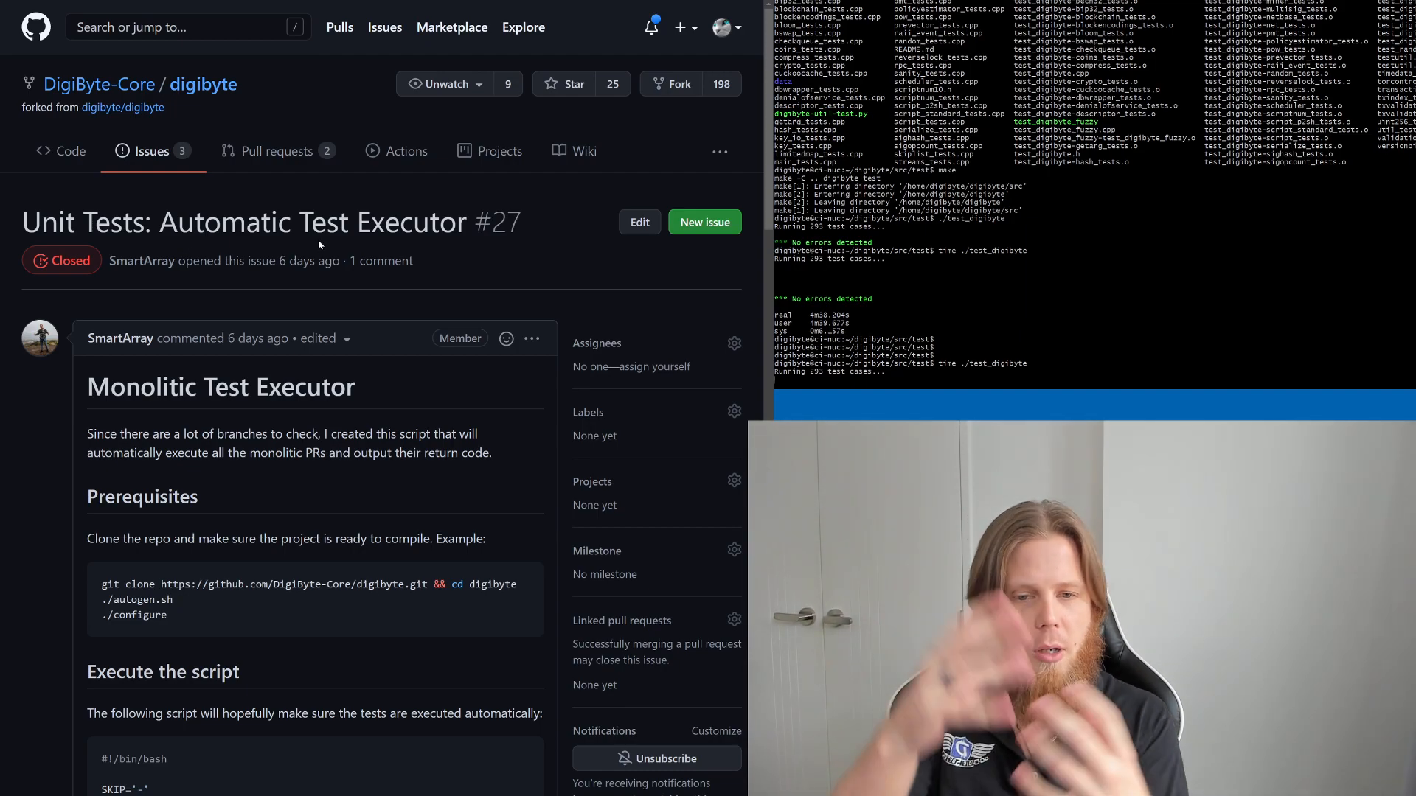
{"action": "scroll", "scroll_direction": "down", "scroll_amount": 3}
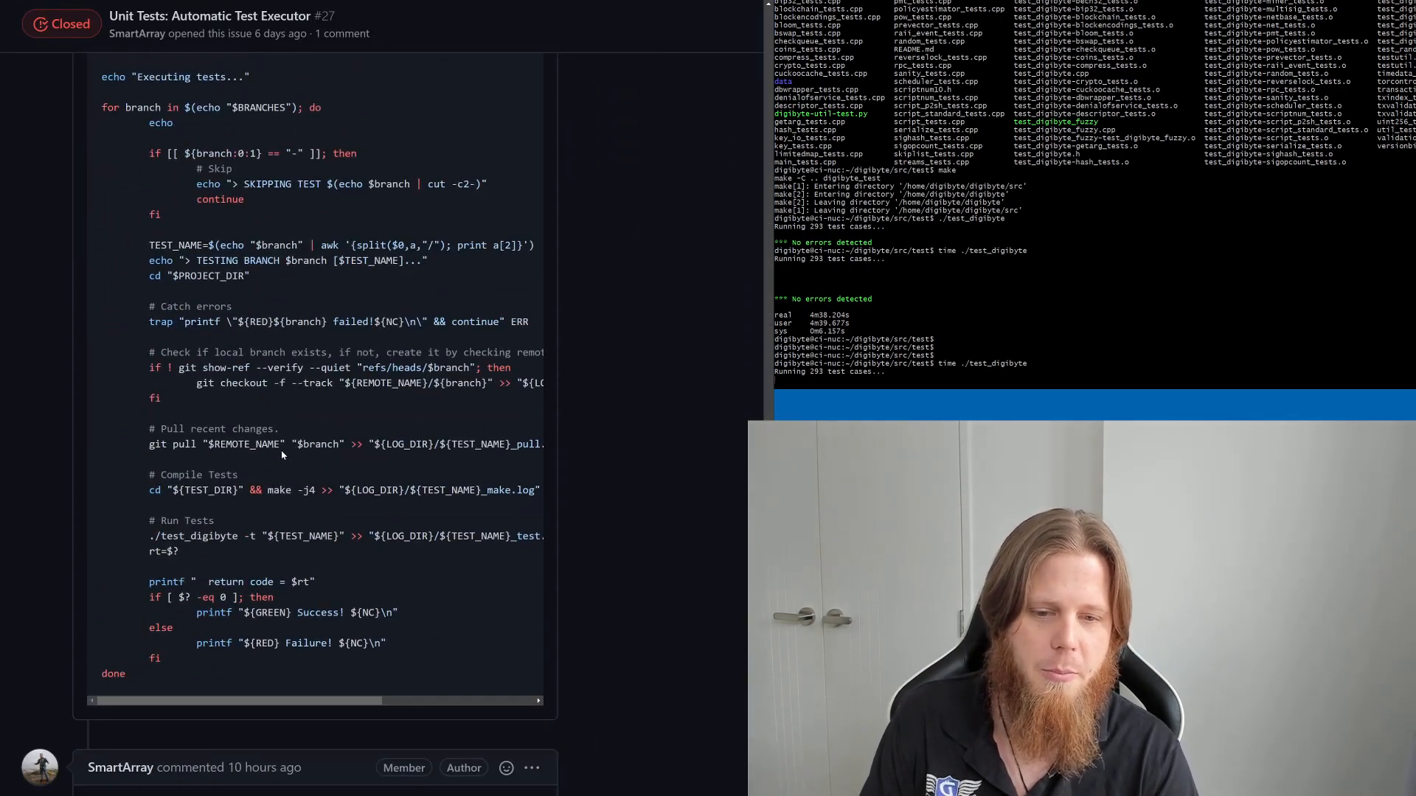
{"action": "scroll", "scroll_direction": "down", "scroll_amount": 3}
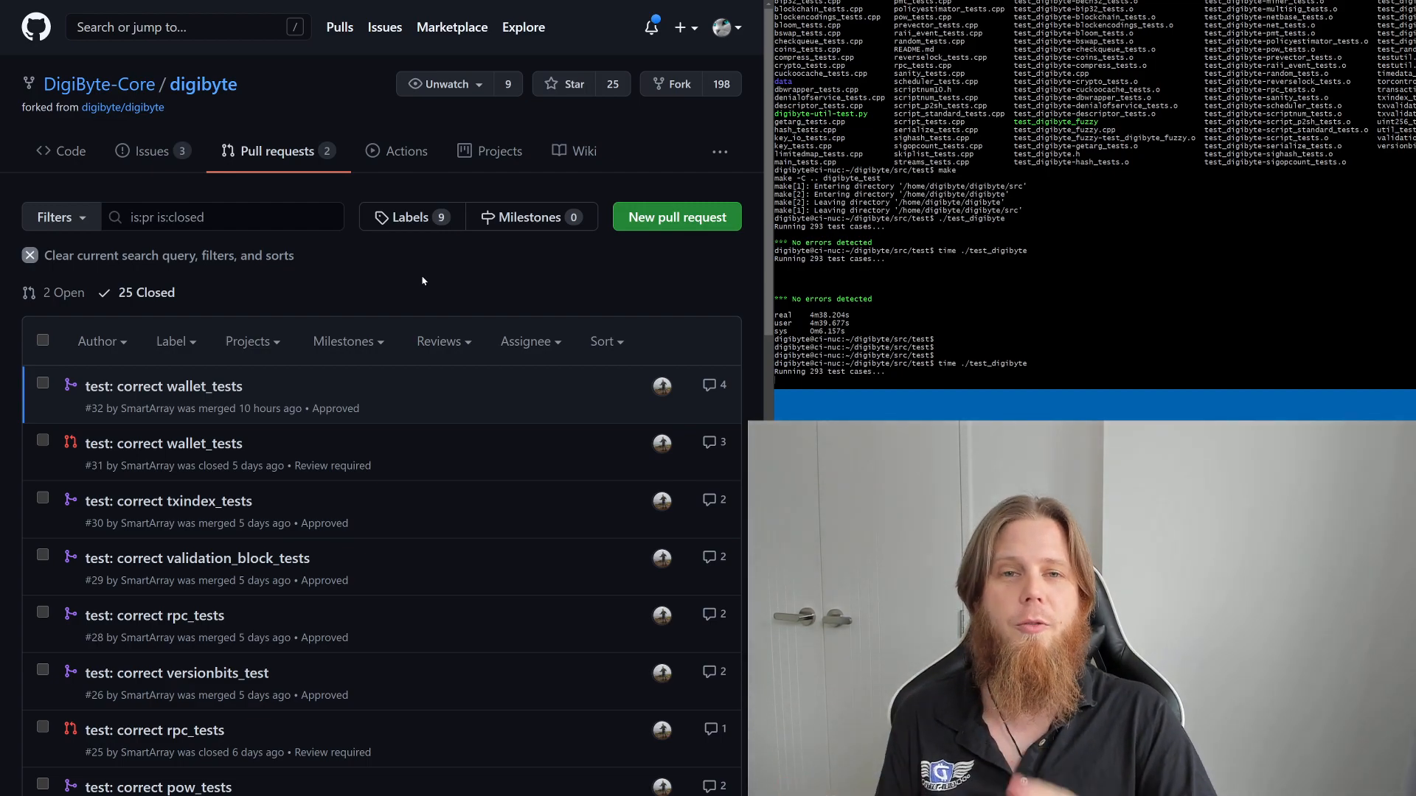
{"action": "scroll", "scroll_direction": "down", "scroll_amount": 3}
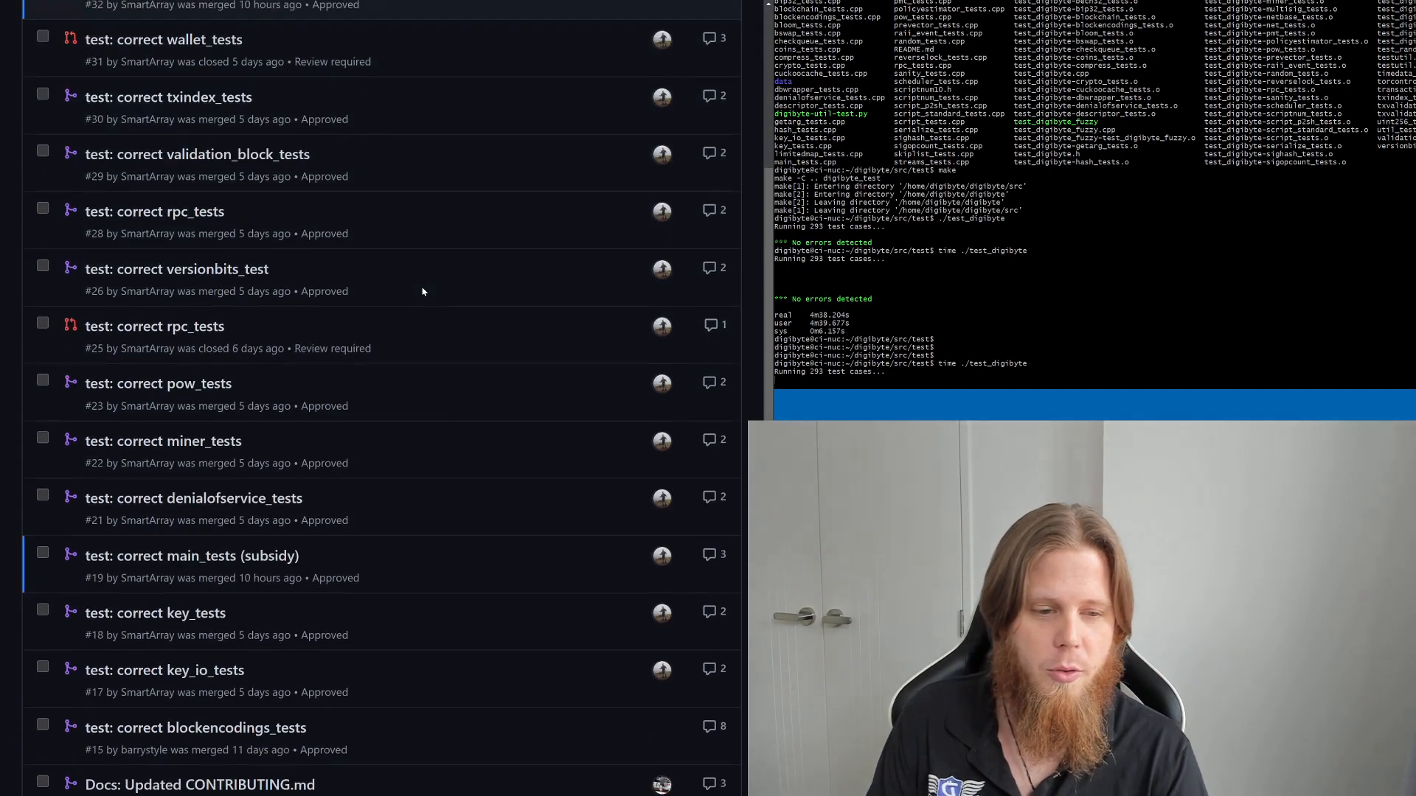
{"action": "scroll", "scroll_direction": "down", "scroll_amount": 3}
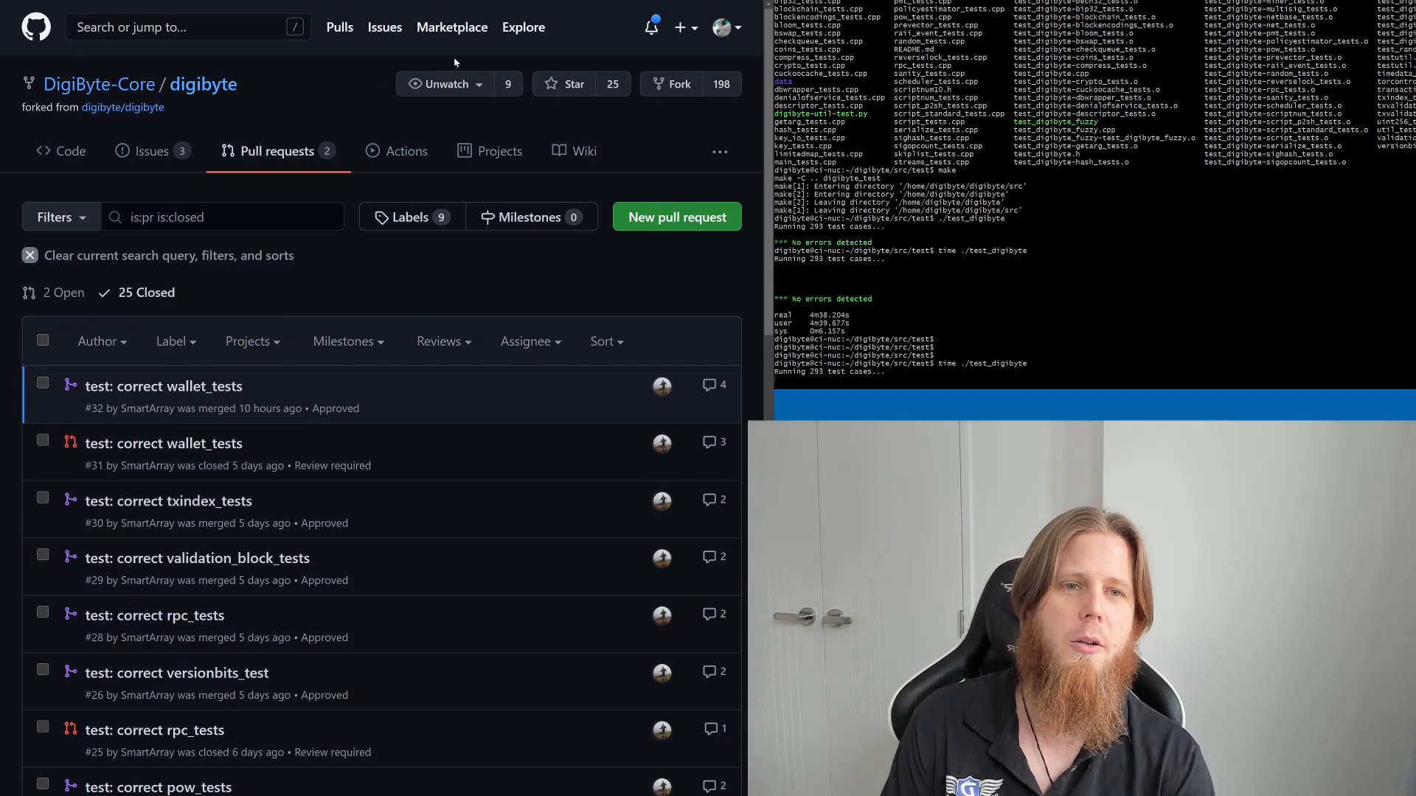
{"action": "left_click", "coordinate": [164, 385]}
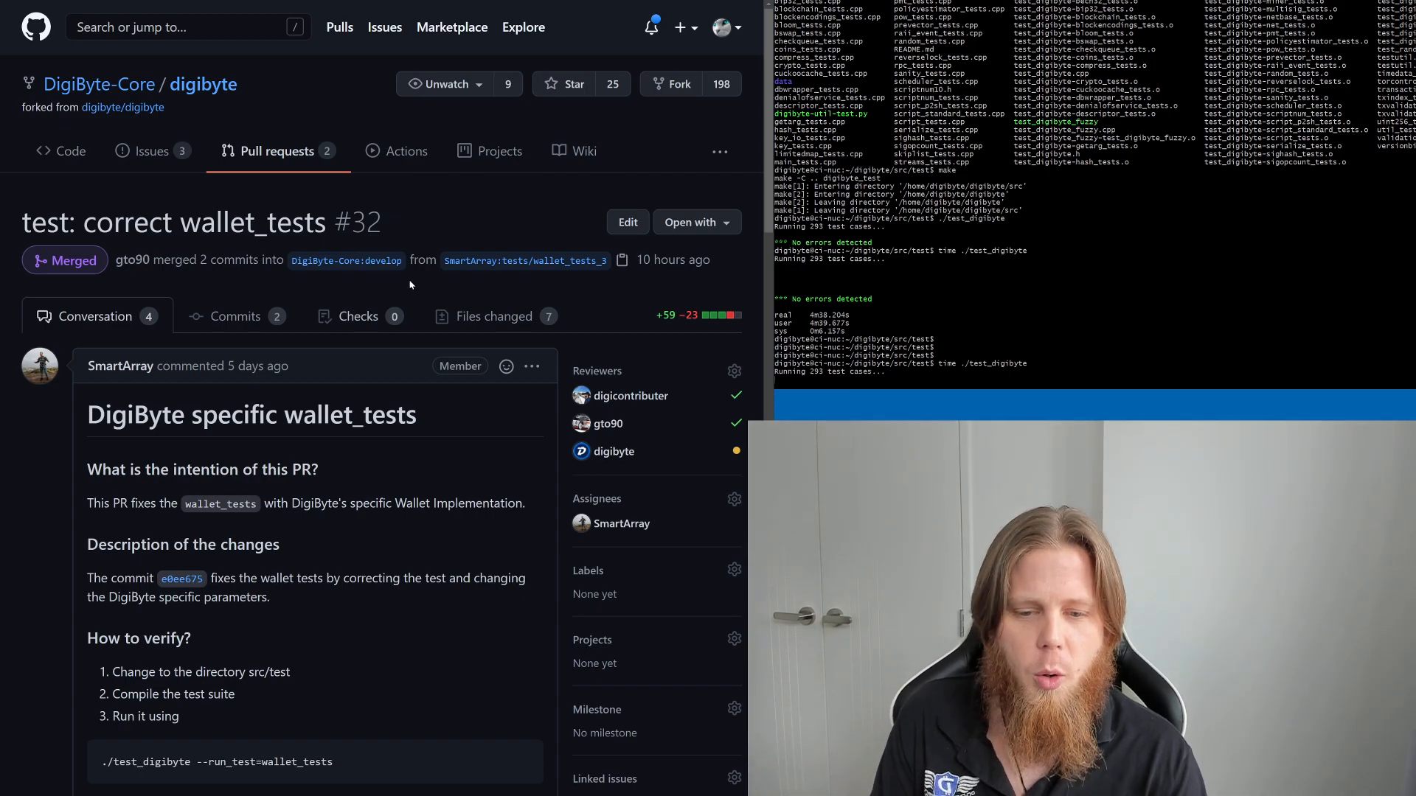
{"action": "scroll", "scroll_direction": "down", "scroll_amount": 3}
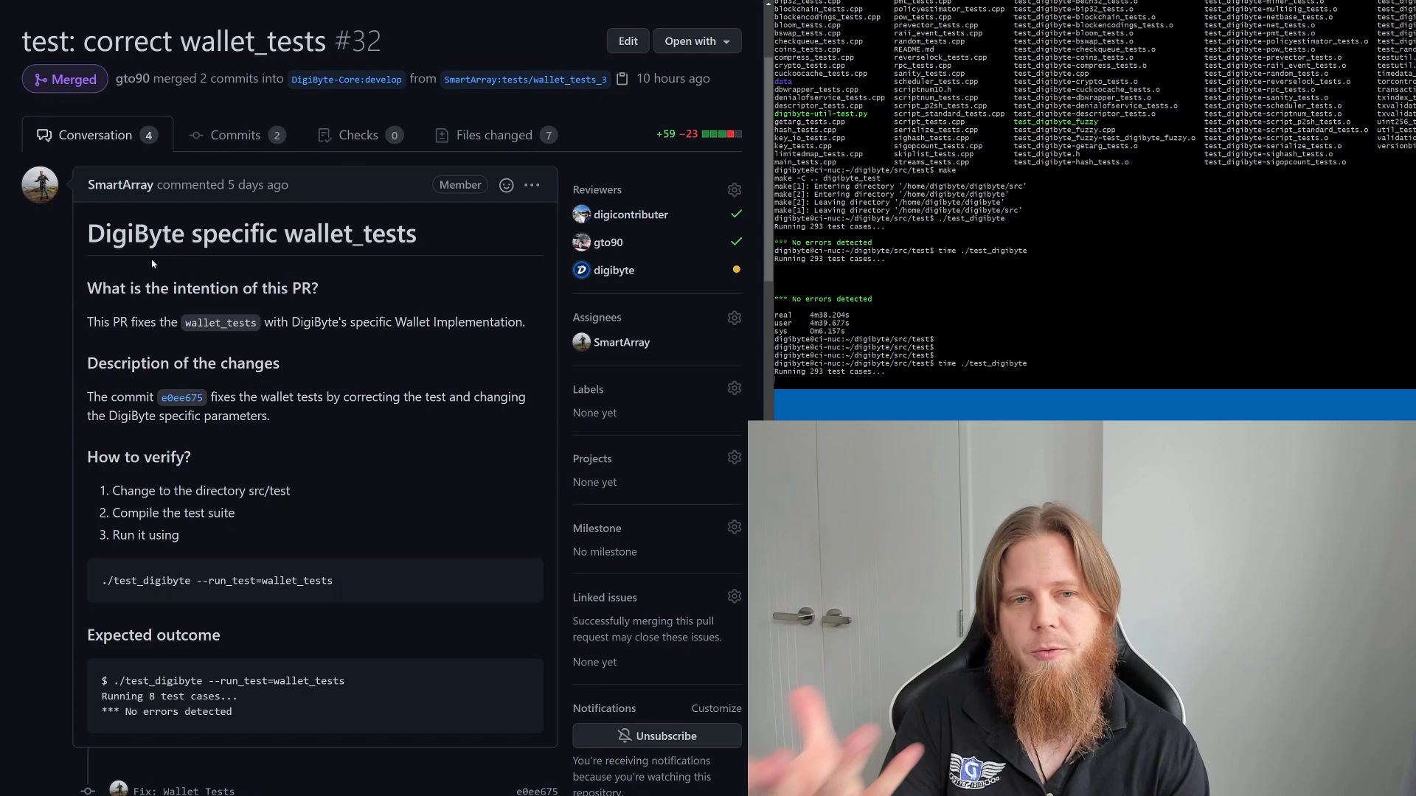
{"action": "scroll", "scroll_direction": "down", "scroll_amount": 3}
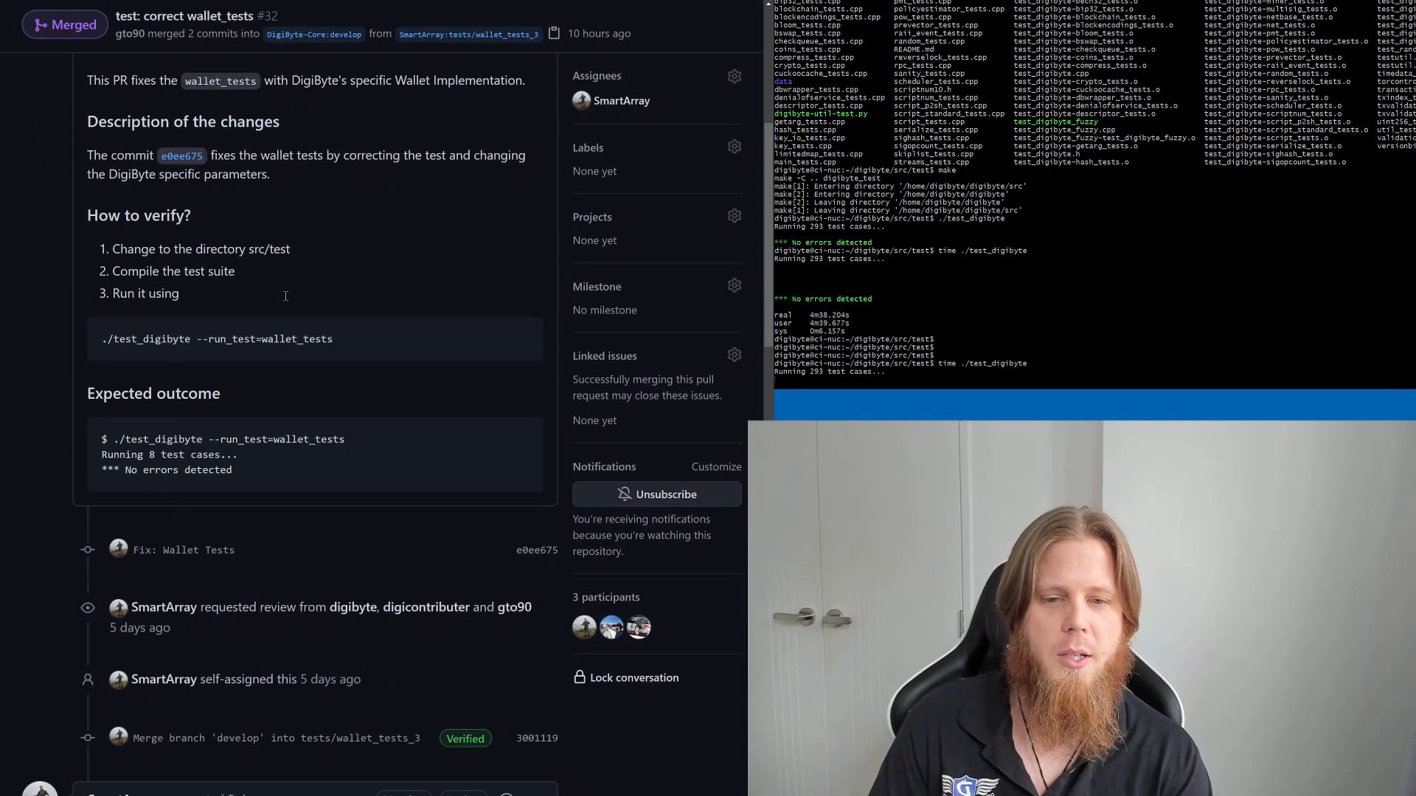
{"action": "mouse_move", "coordinate": [379, 456]}
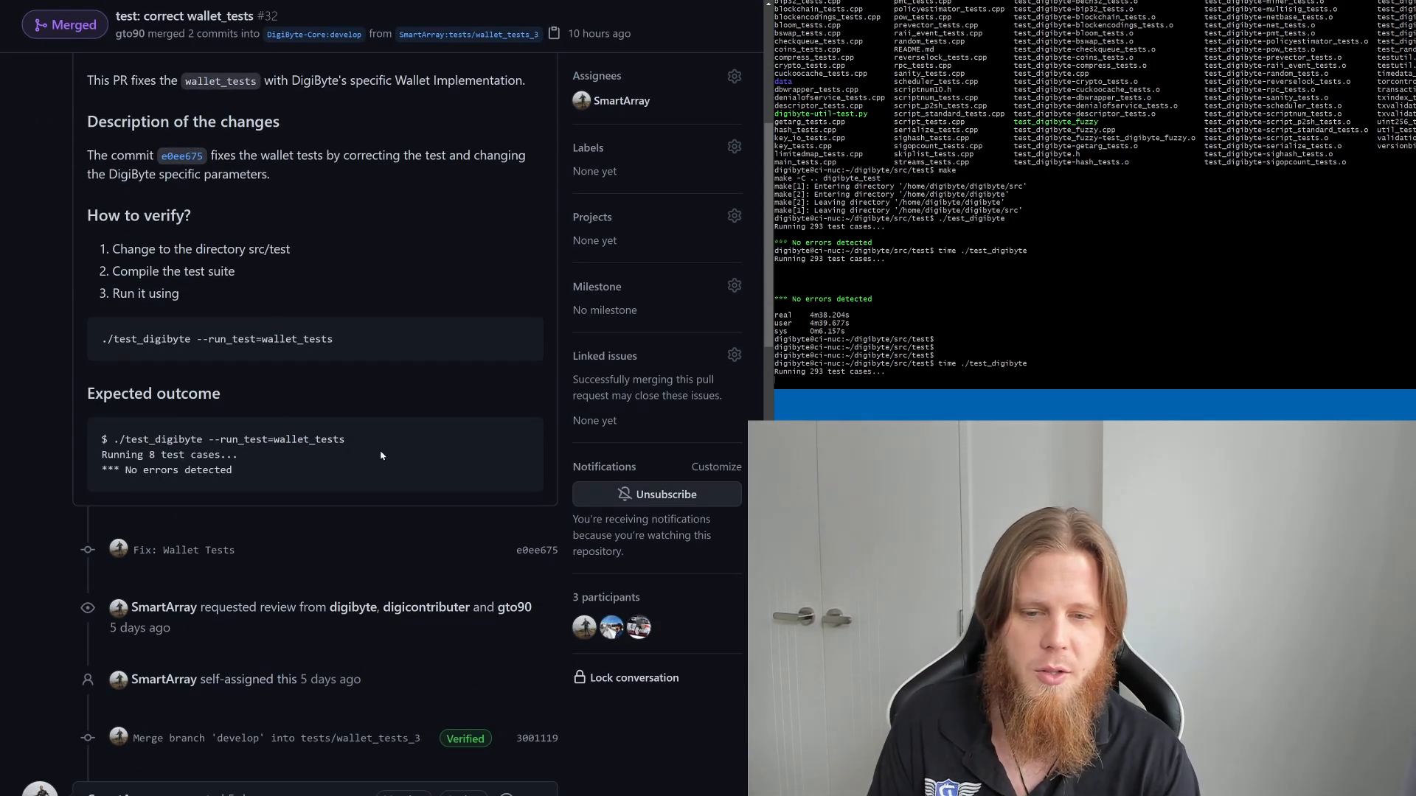
{"action": "scroll", "scroll_direction": "down", "scroll_amount": 3}
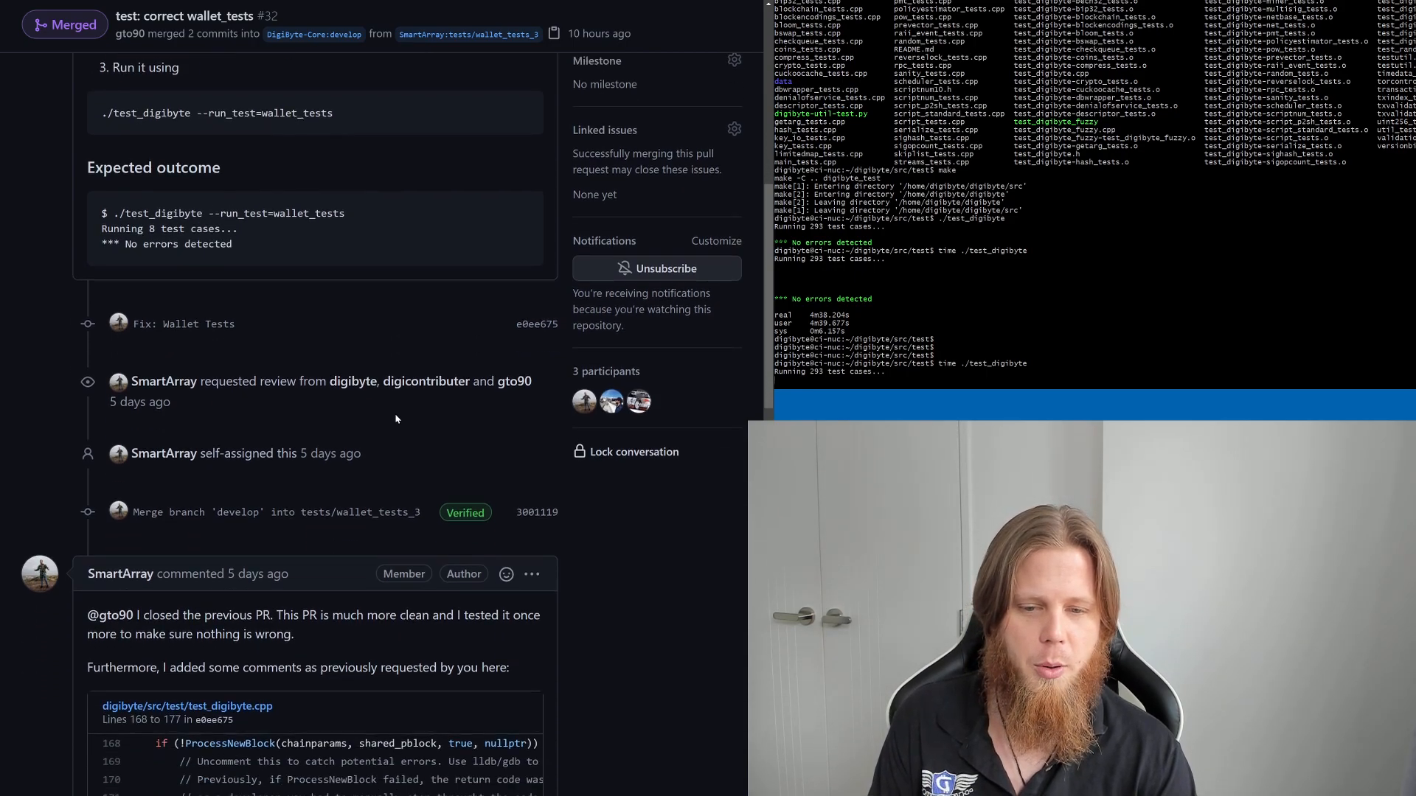
{"action": "scroll", "scroll_direction": "down", "scroll_amount": 3}
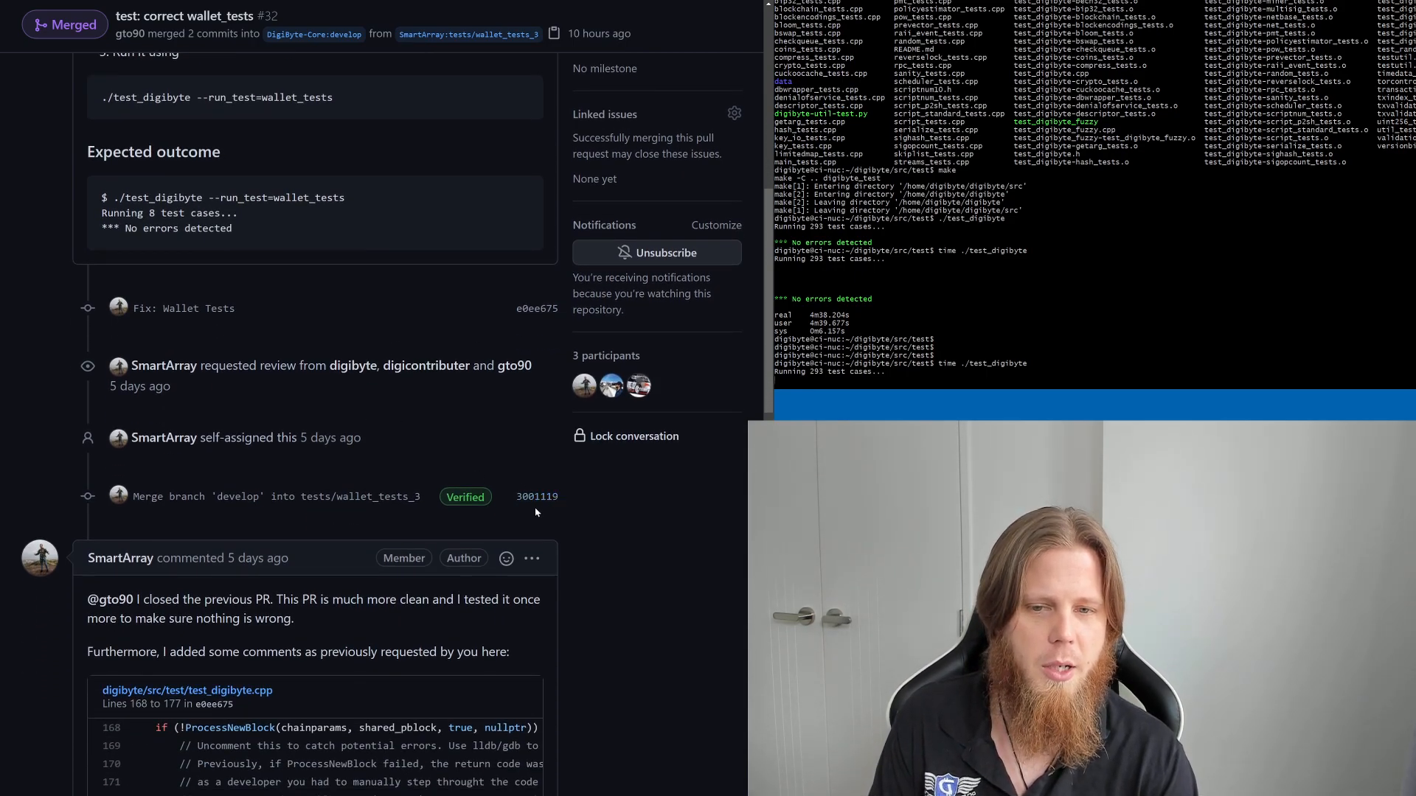
{"action": "scroll", "scroll_direction": "down", "scroll_amount": 3}
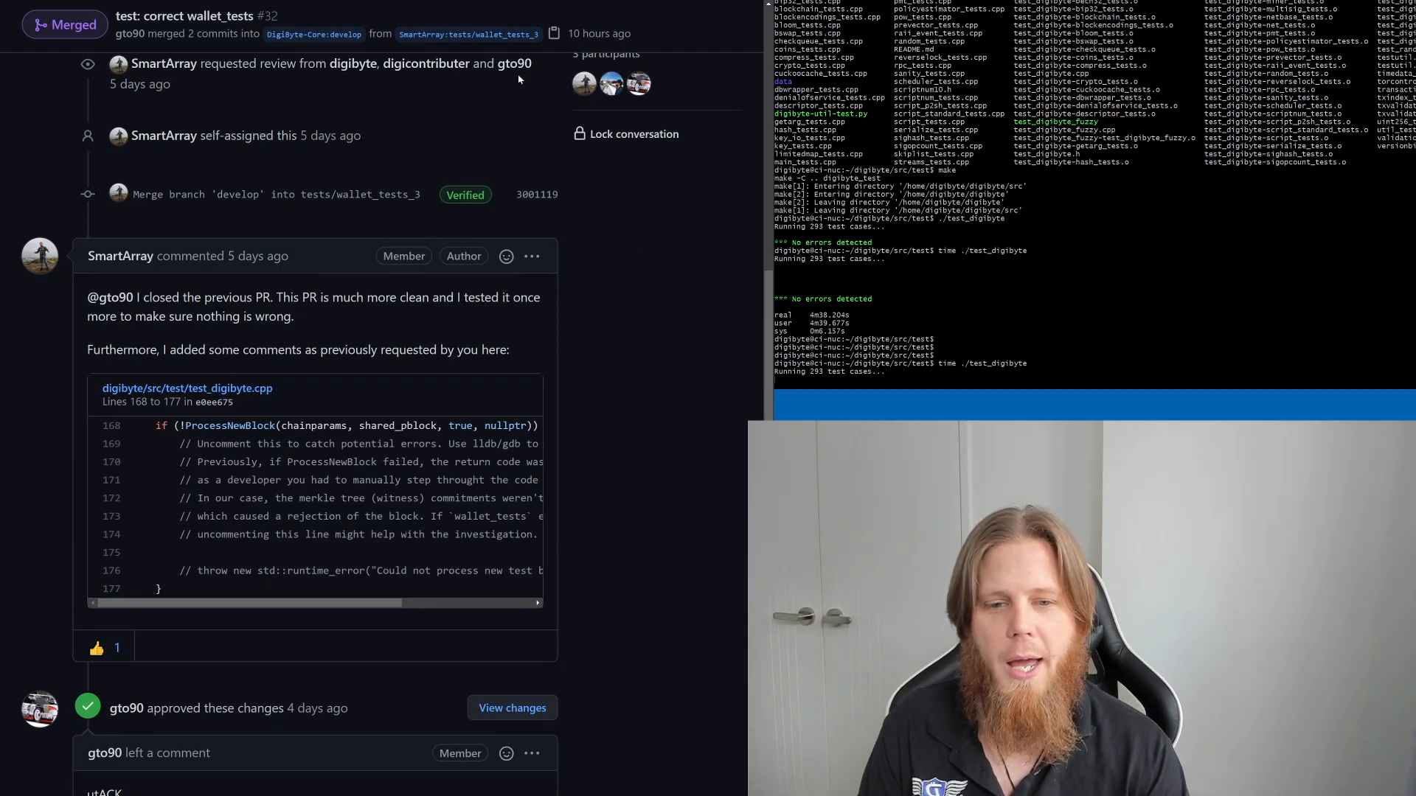
{"action": "scroll", "scroll_direction": "down", "scroll_amount": 3}
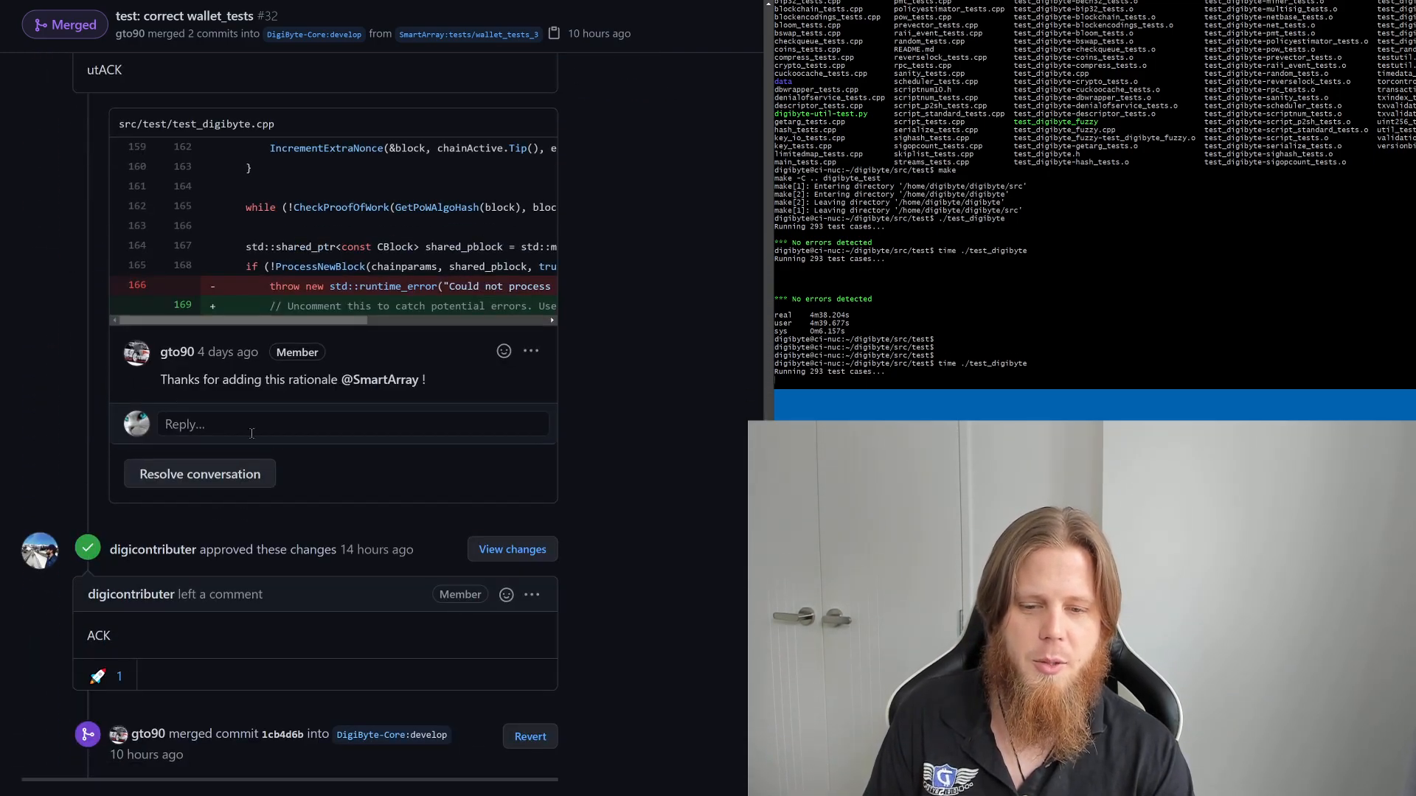
{"action": "mouse_move", "coordinate": [260, 633]}
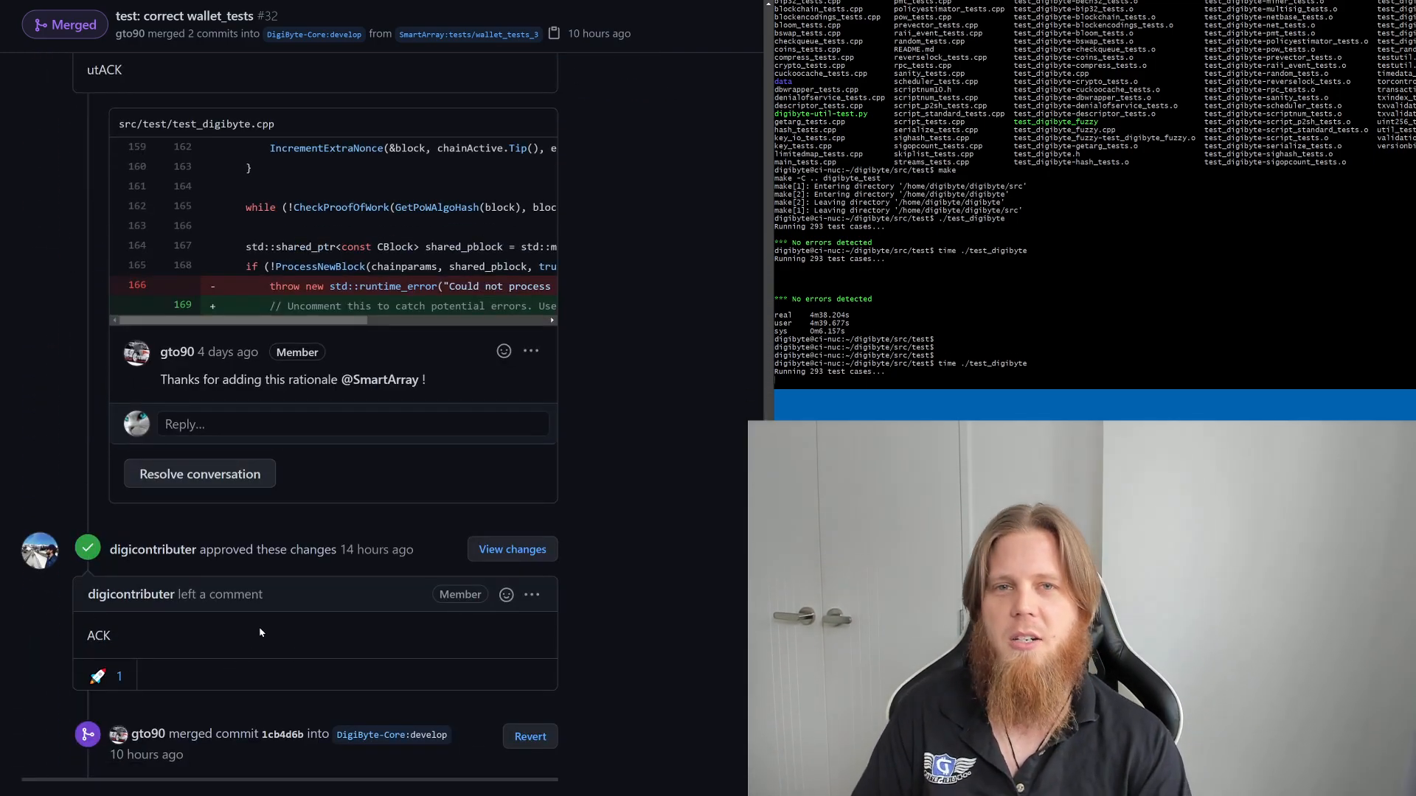
{"action": "scroll", "scroll_direction": "down", "scroll_amount": 3}
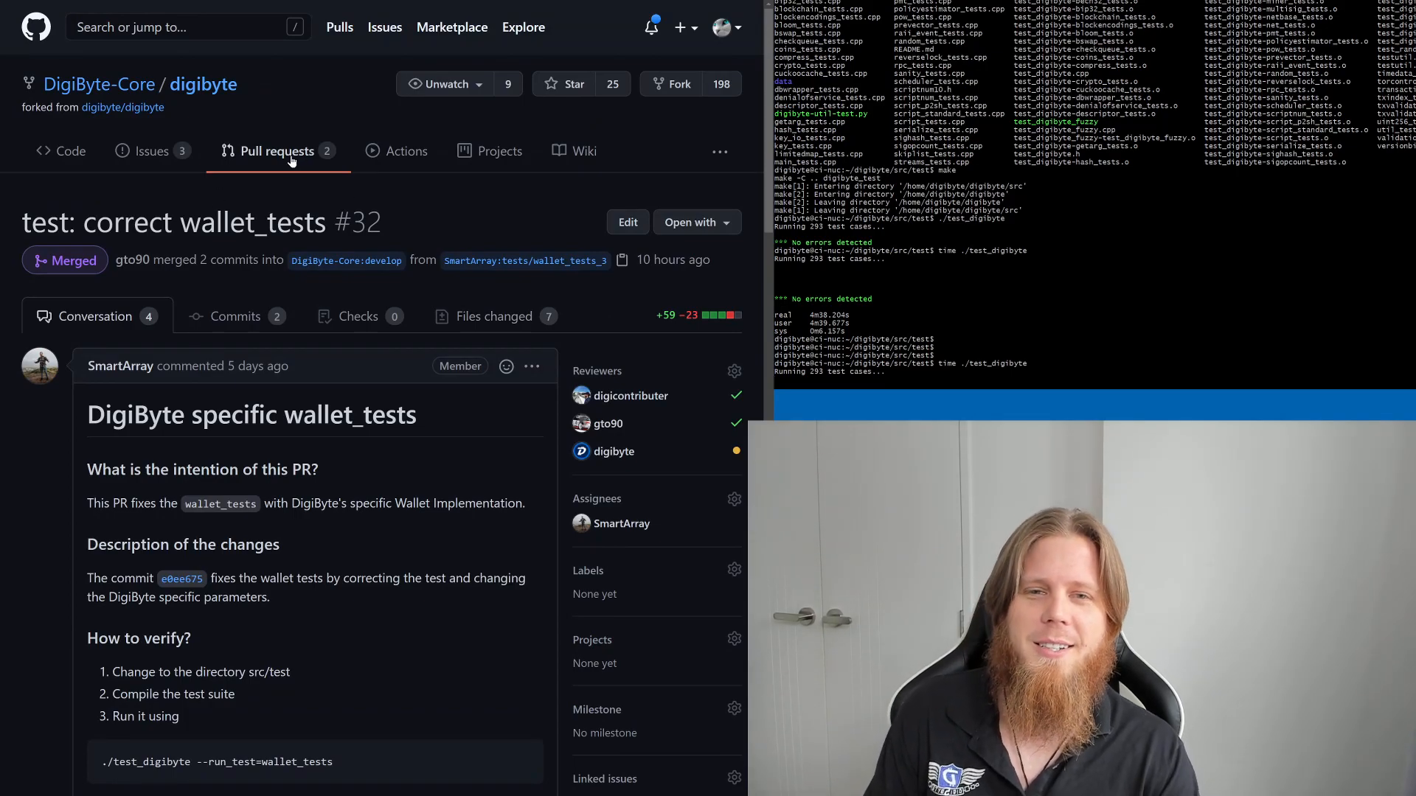
{"action": "right_click", "coordinate": [234, 206]}
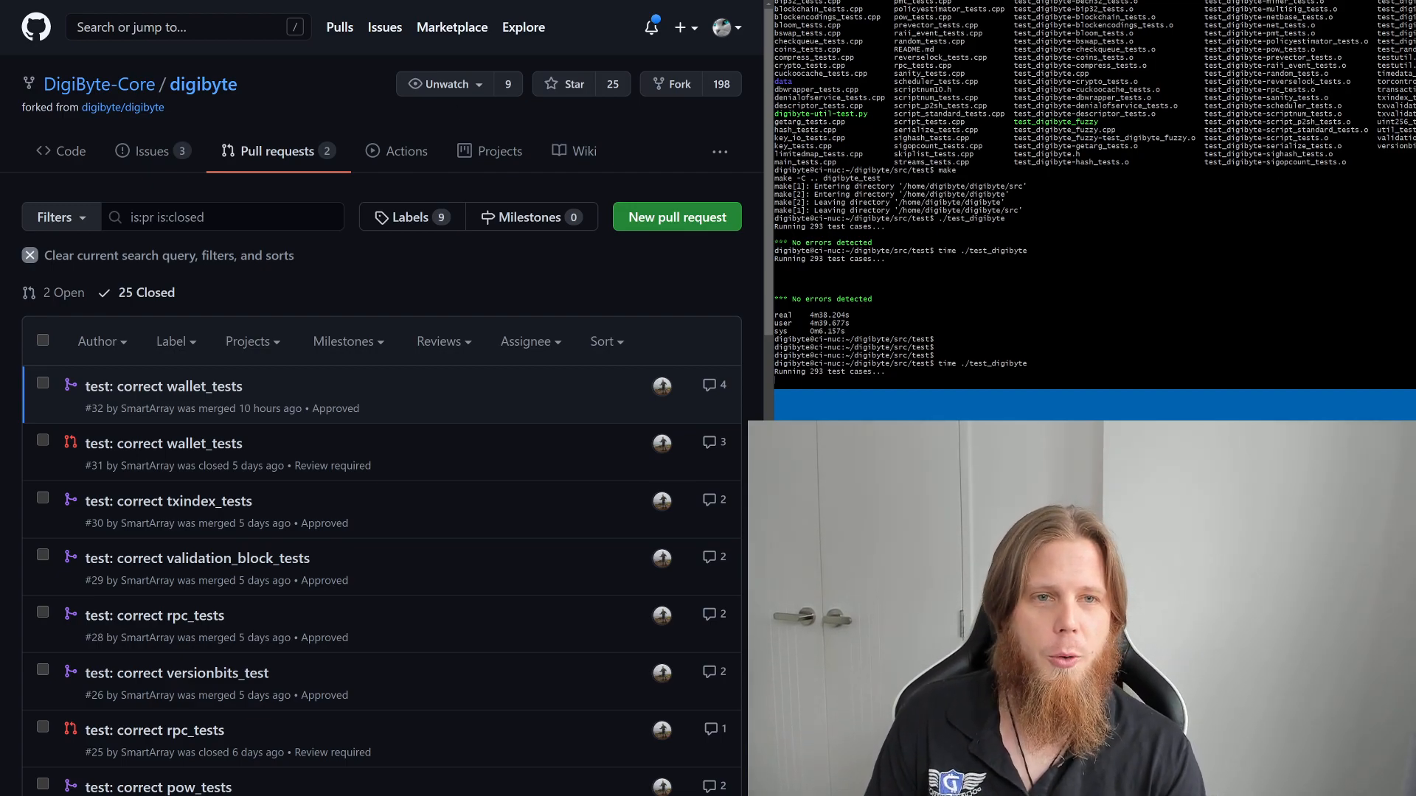
{"action": "left_click", "coordinate": [163, 387]}
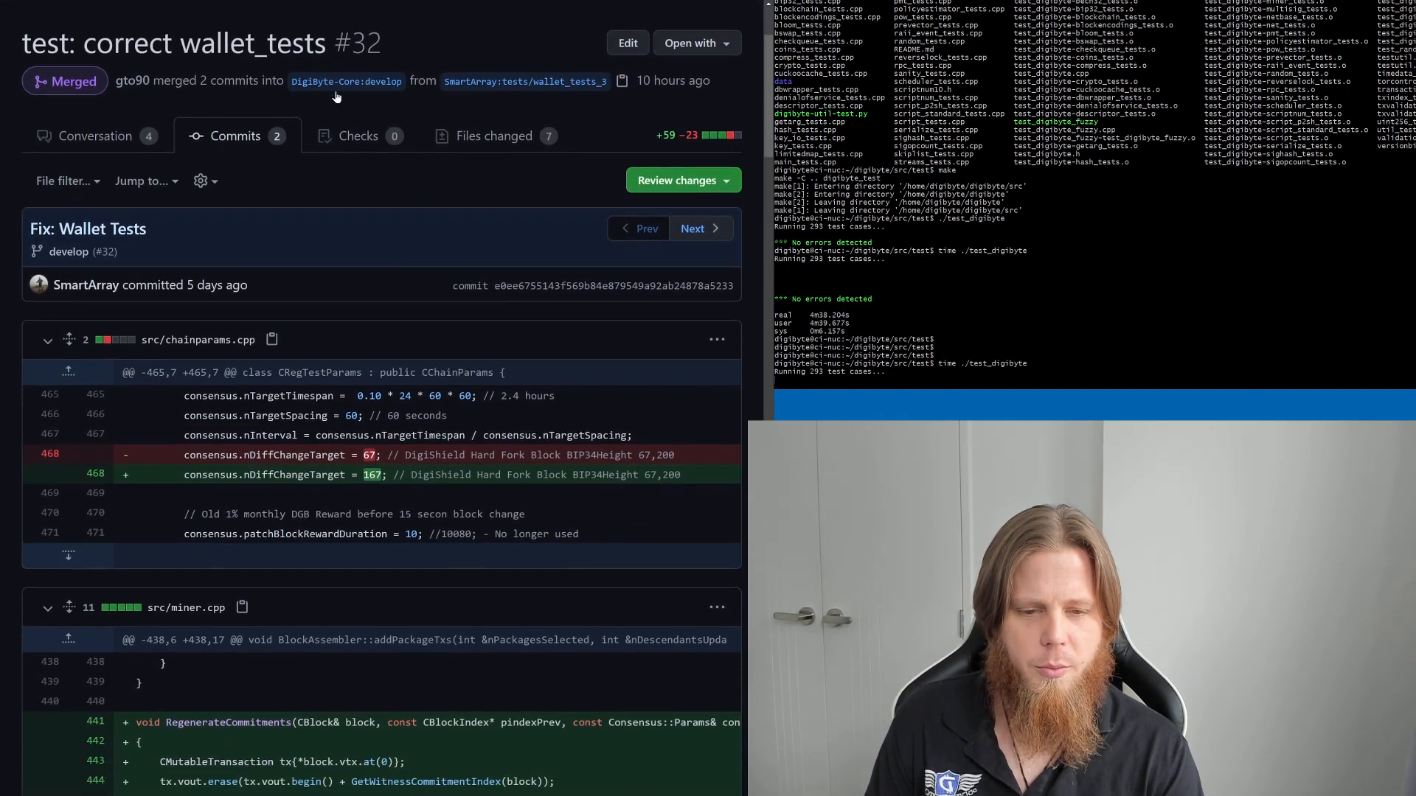
{"action": "left_click", "coordinate": [90, 136]}
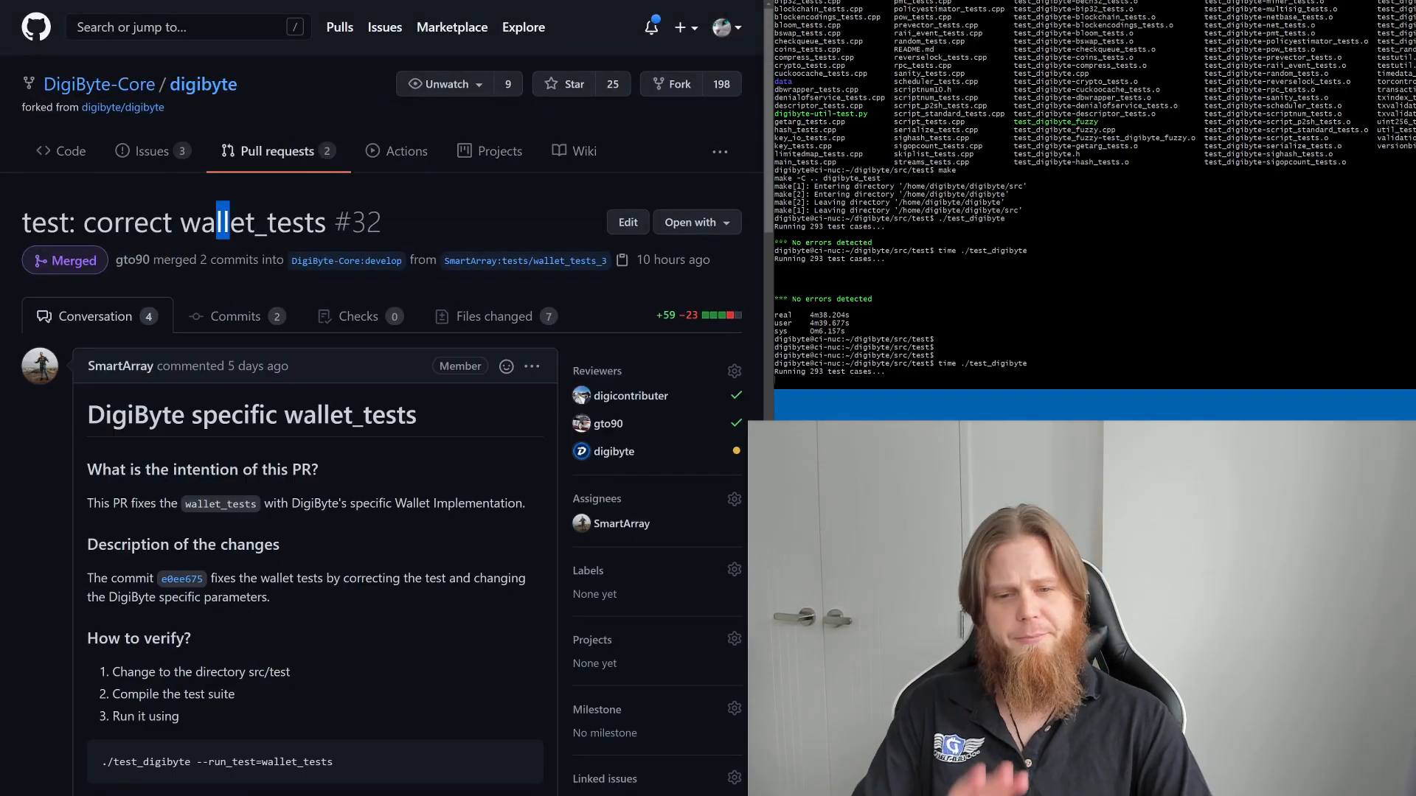